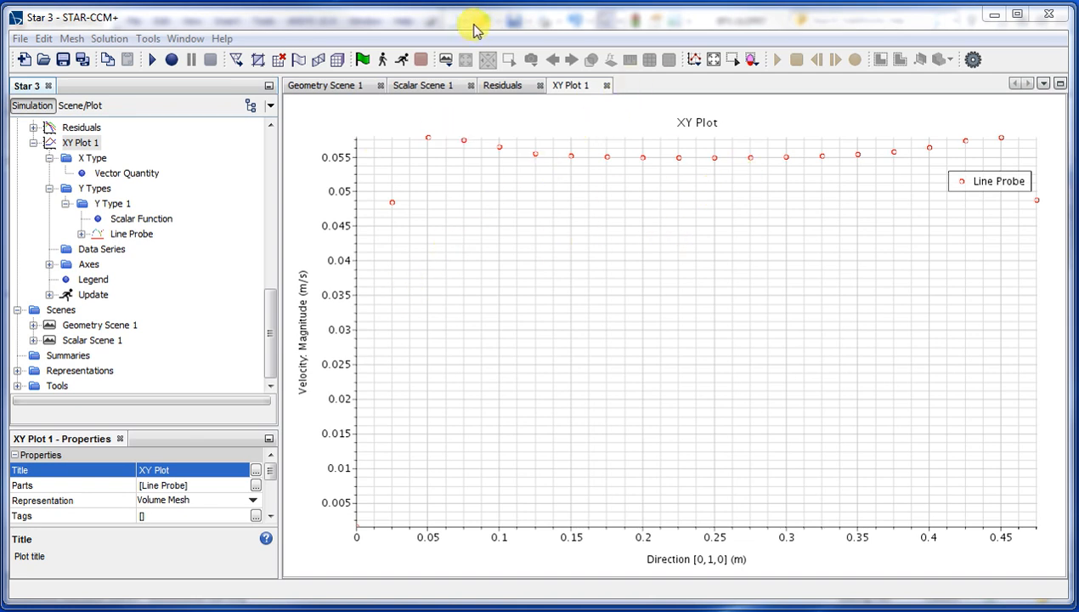
Show Scalar Scene 1 in a 3D perspective and locate Derived Parts in the tree
{"action": "left_click", "coordinate": [422, 85]}
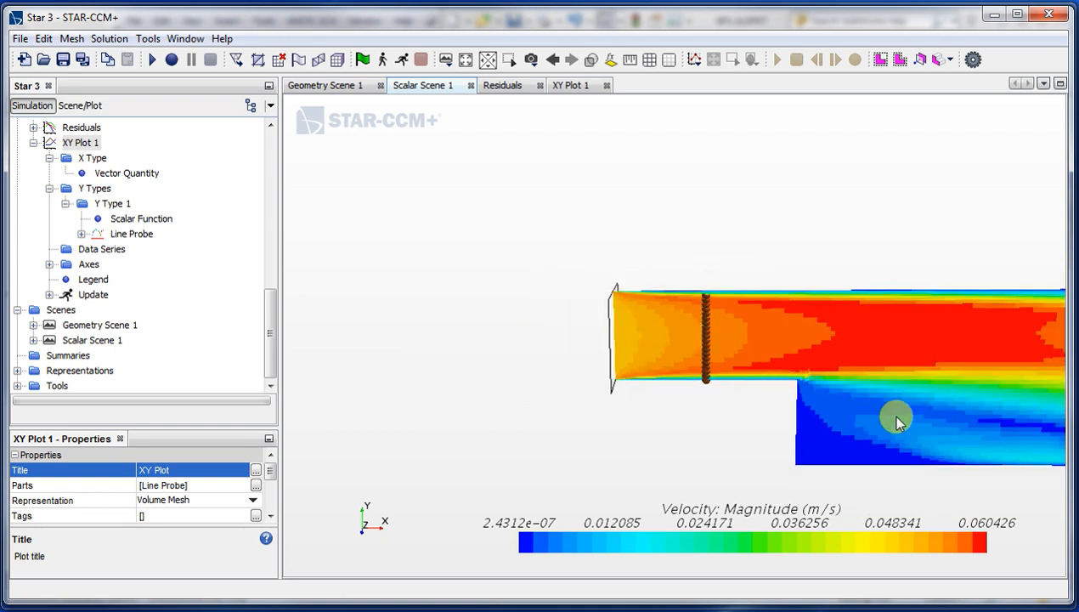
{"action": "left_click_drag", "start_coordinate": [897, 422], "coordinate": [569, 371]}
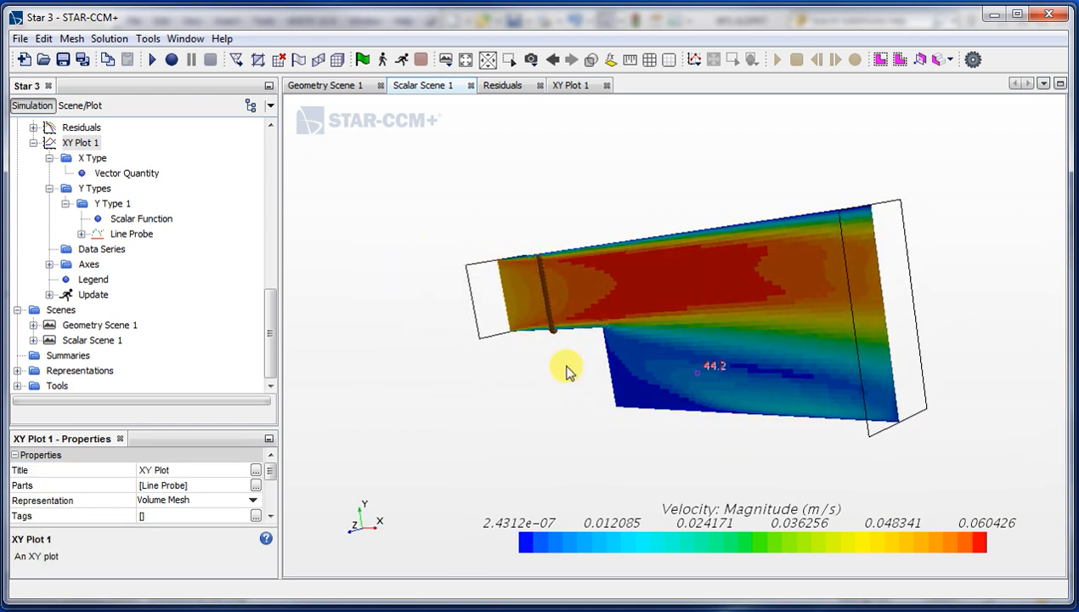
{"action": "left_click_drag", "start_coordinate": [569, 372], "coordinate": [620, 332]}
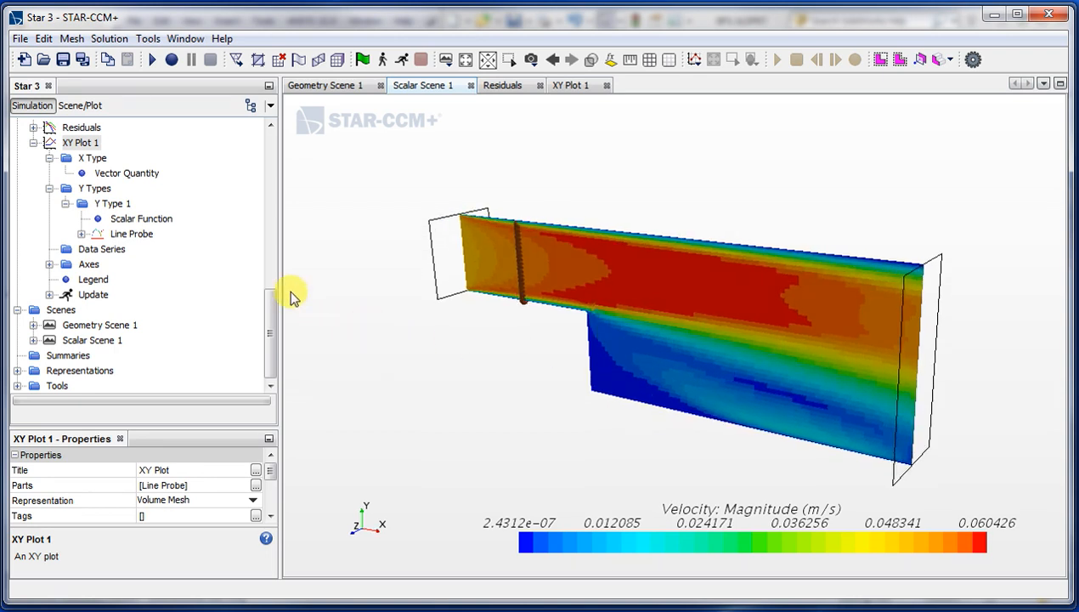
{"action": "scroll", "scroll_direction": "up", "scroll_amount": 3}
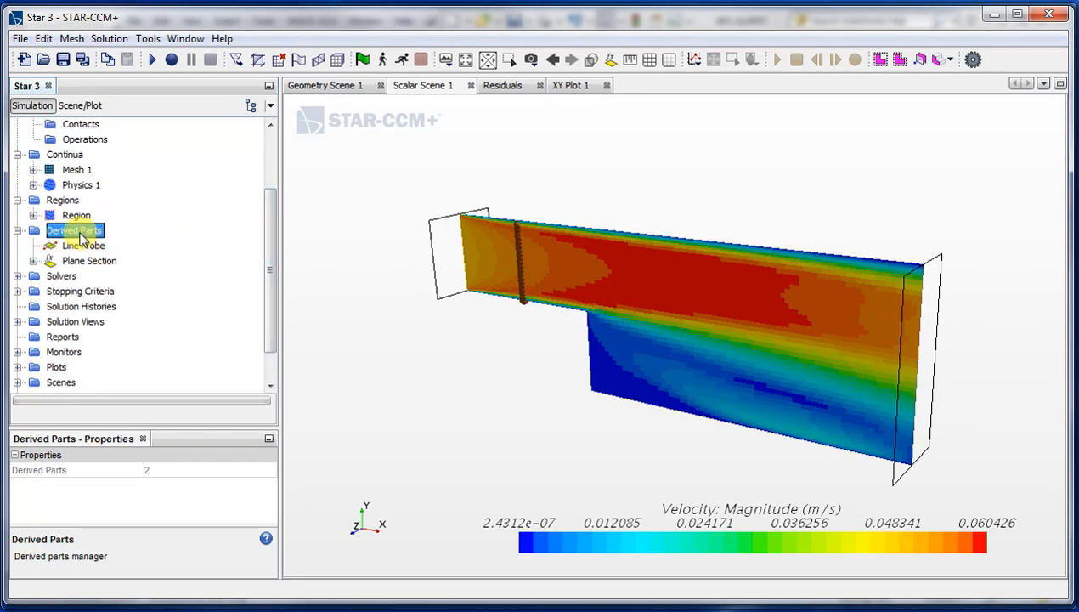
Start a new Streamline part from the Derived Parts menu
{"action": "right_click", "coordinate": [74, 231]}
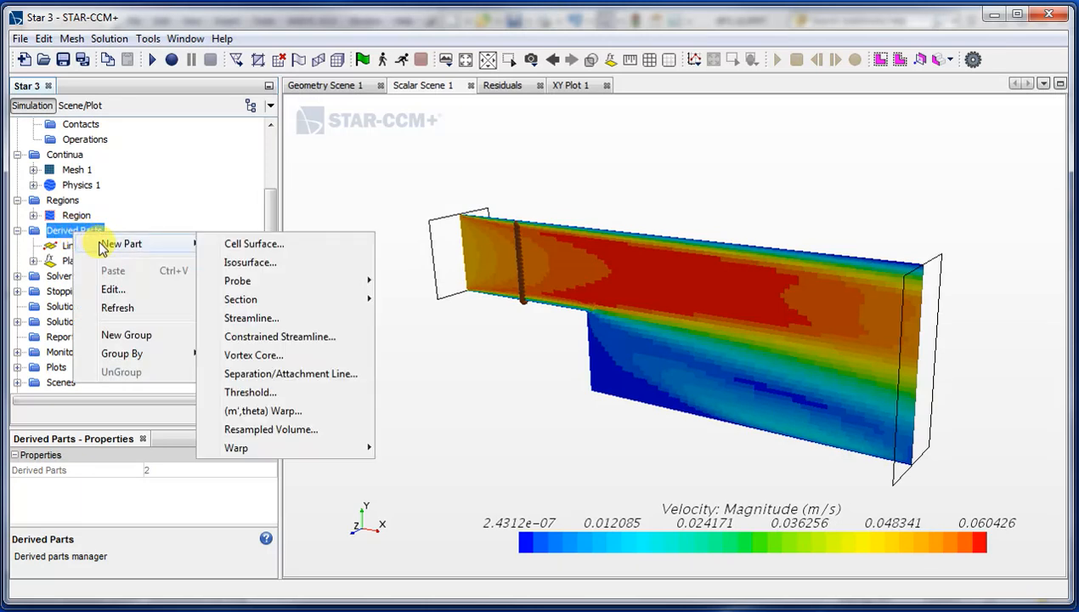
{"action": "left_click", "coordinate": [251, 318]}
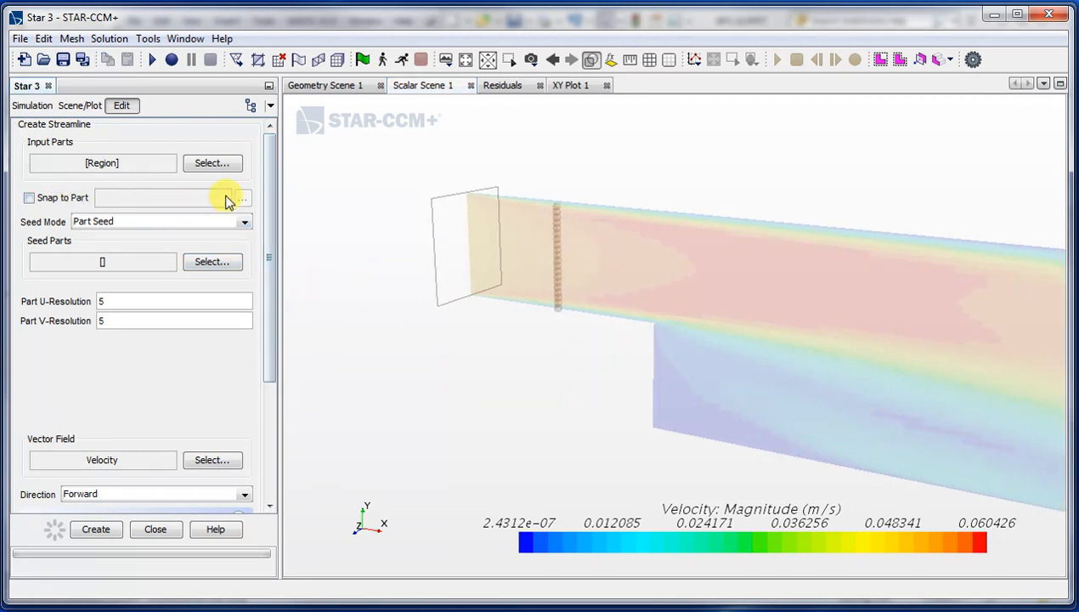
{"action": "mouse_move", "coordinate": [157, 242]}
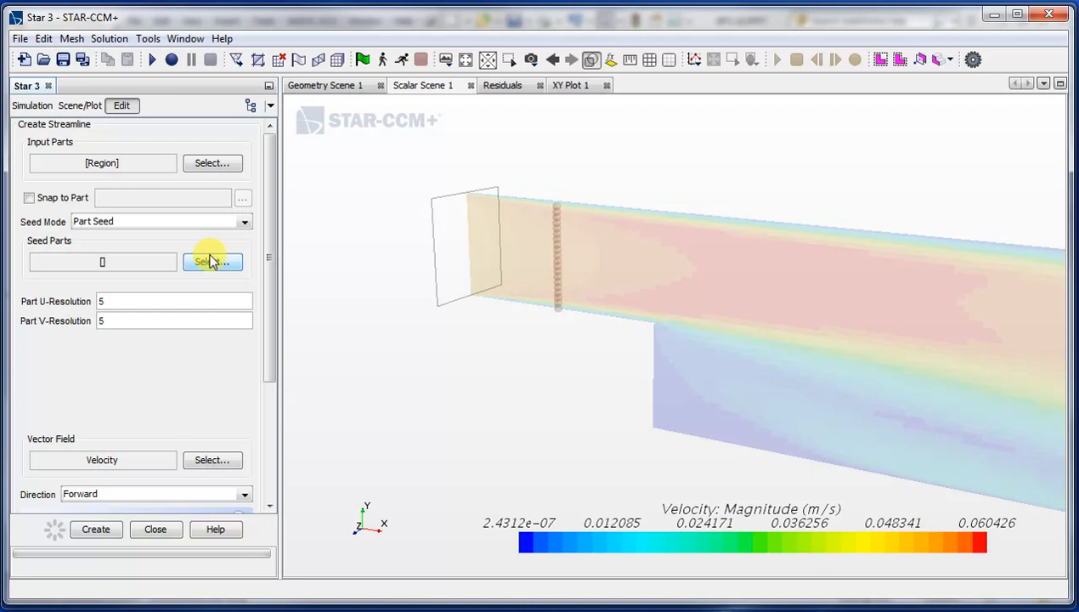
Pick the Boss-Extrude1 Inlet surface as the streamline seed part
{"action": "left_click", "coordinate": [211, 261]}
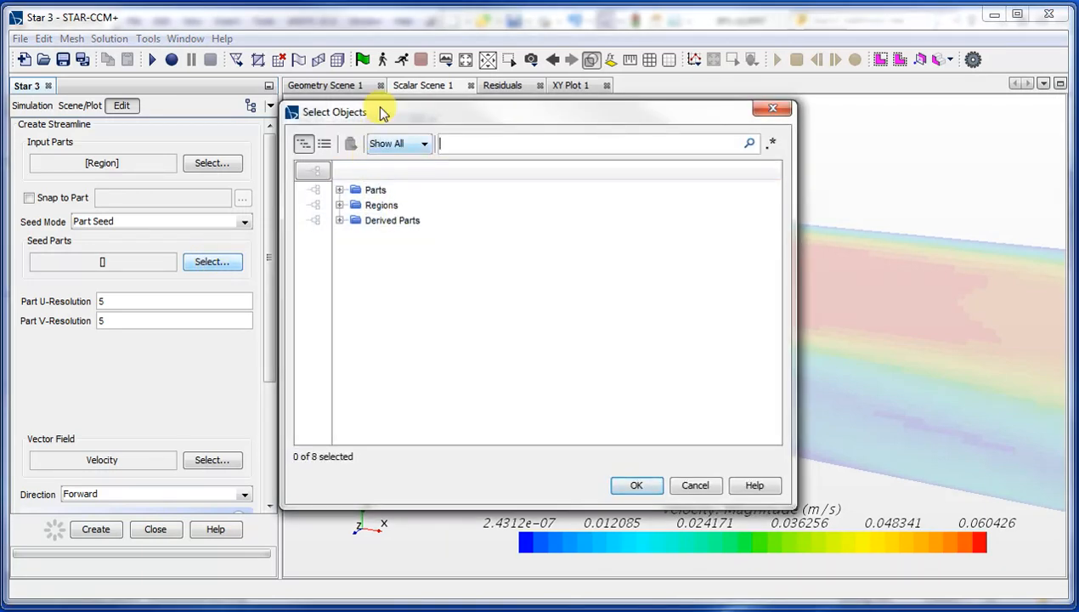
{"action": "left_click", "coordinate": [340, 190]}
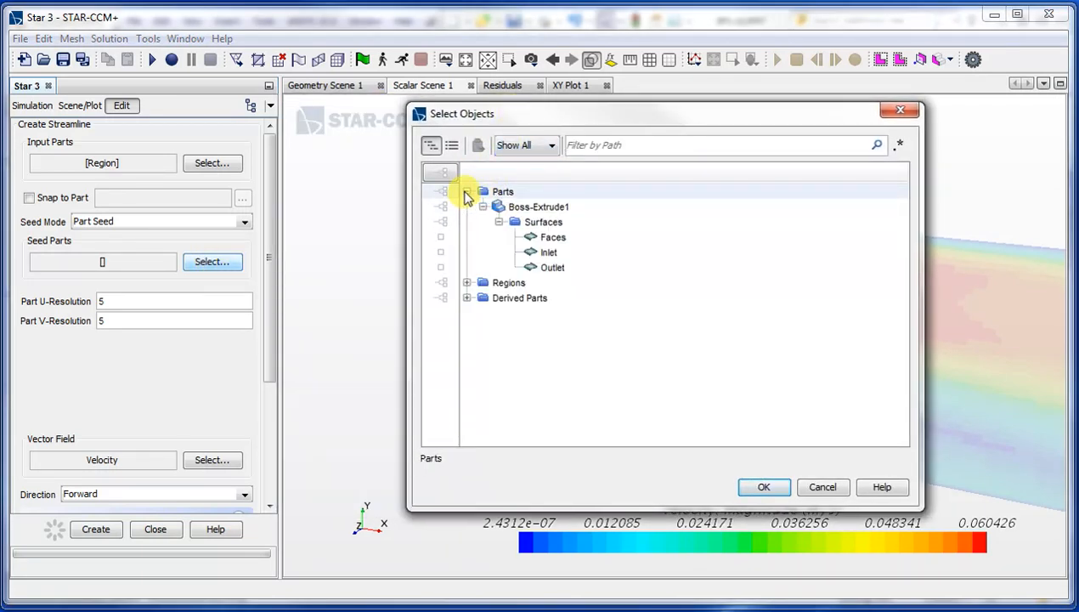
{"action": "left_click", "coordinate": [467, 192]}
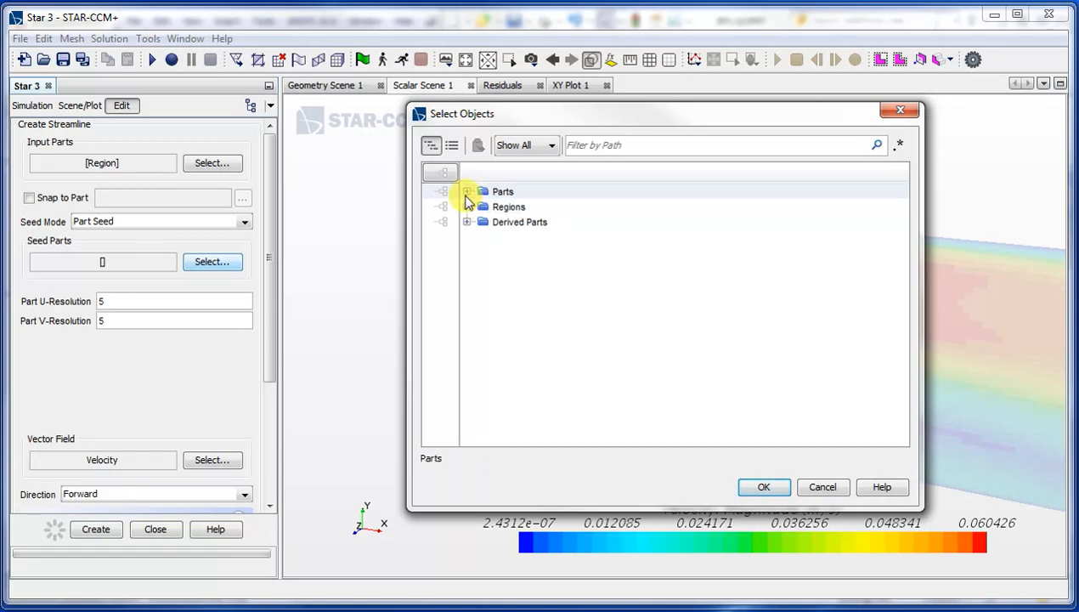
{"action": "left_click", "coordinate": [466, 191]}
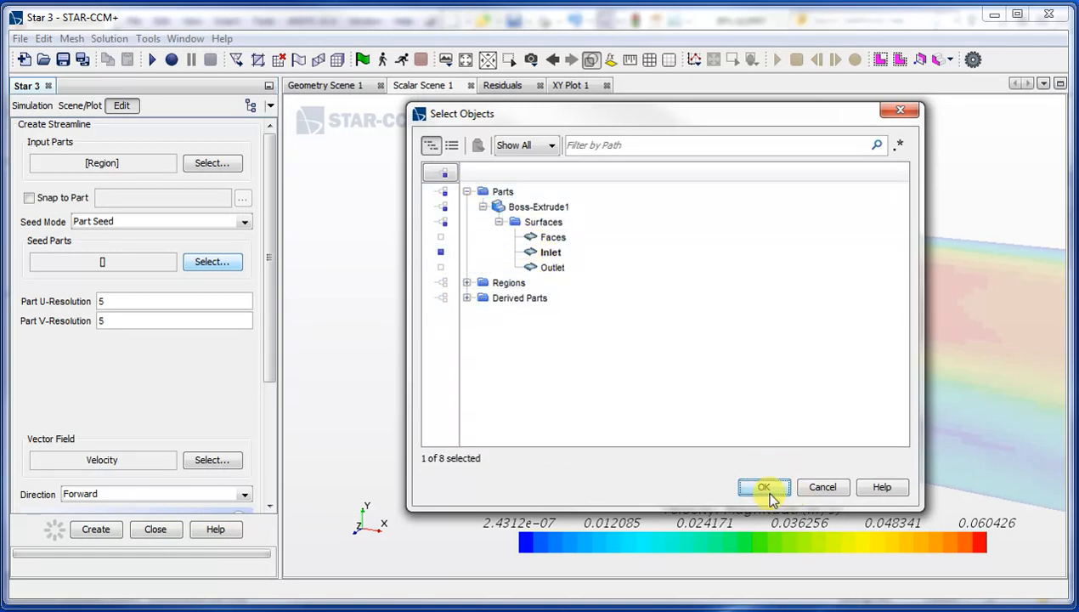
{"action": "left_click", "coordinate": [763, 486]}
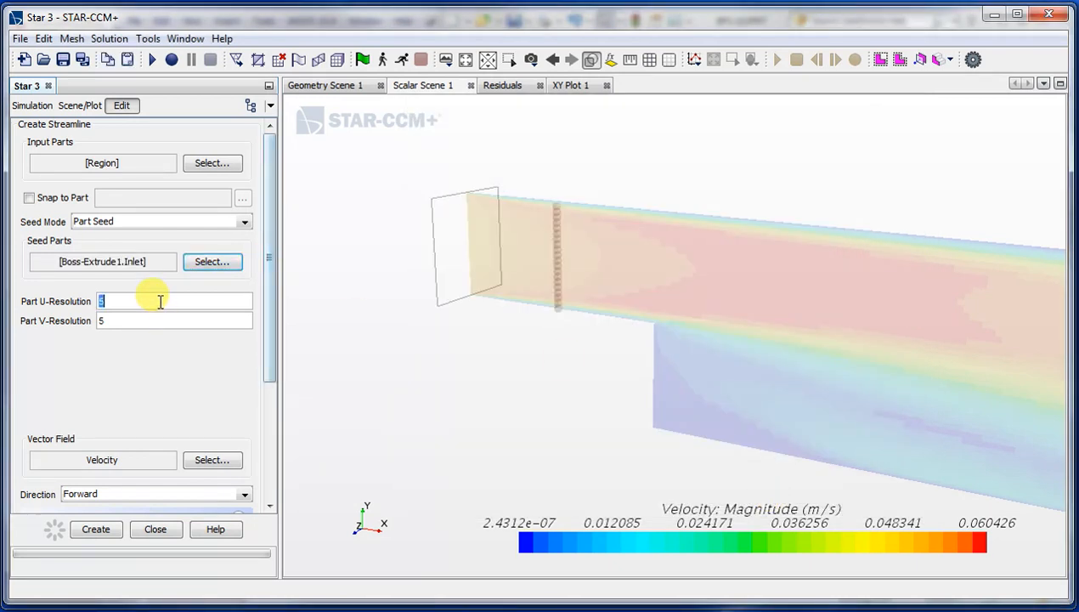
Enter 10 for both Part U-Resolution and Part V-Resolution, then review Display options
{"action": "type", "text": "2"}
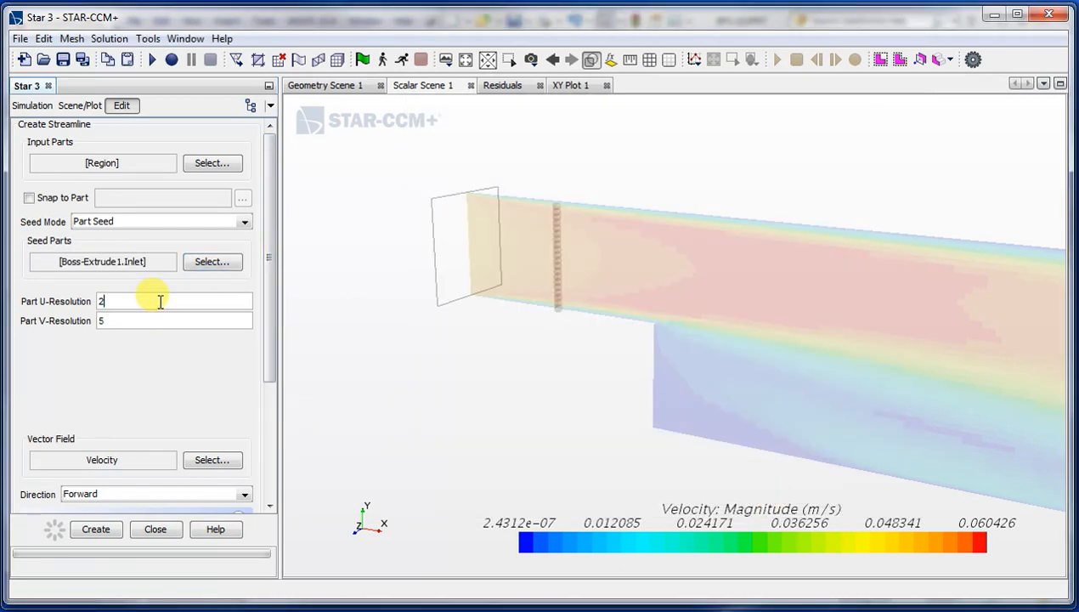
{"action": "type", "text": "20"}
{"action": "left_click", "coordinate": [174, 320]}
{"action": "type", "text": "100"}
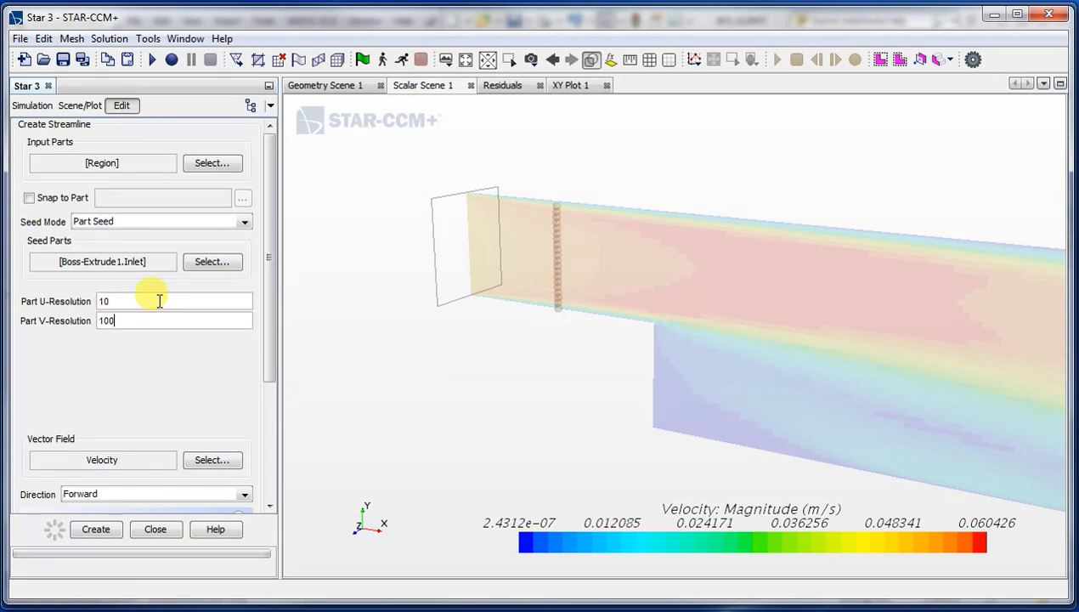
{"action": "triple_click", "coordinate": [173, 320]}
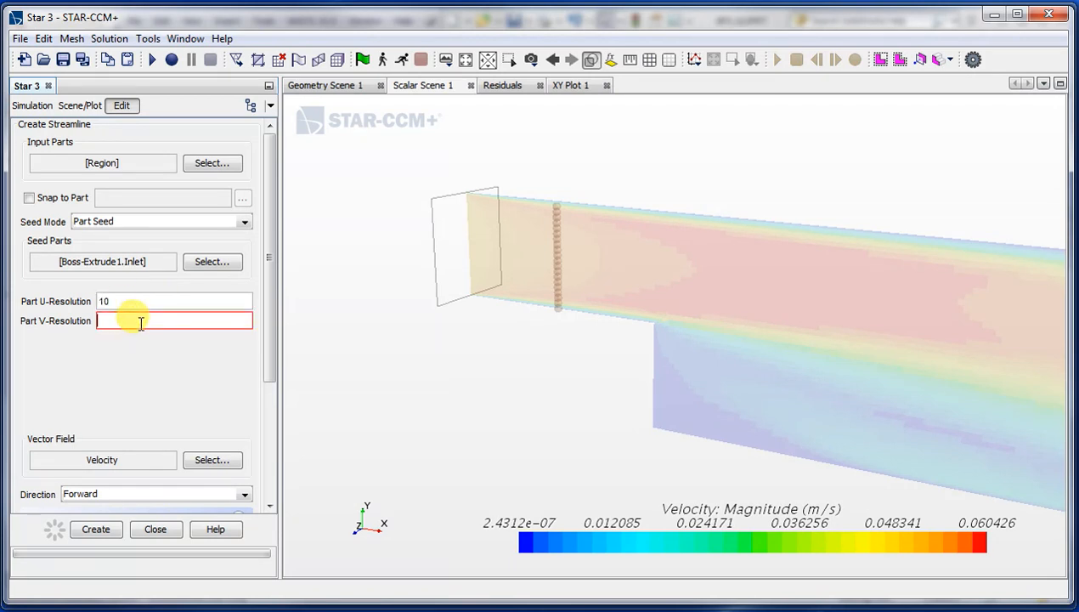
{"action": "type", "text": "10"}
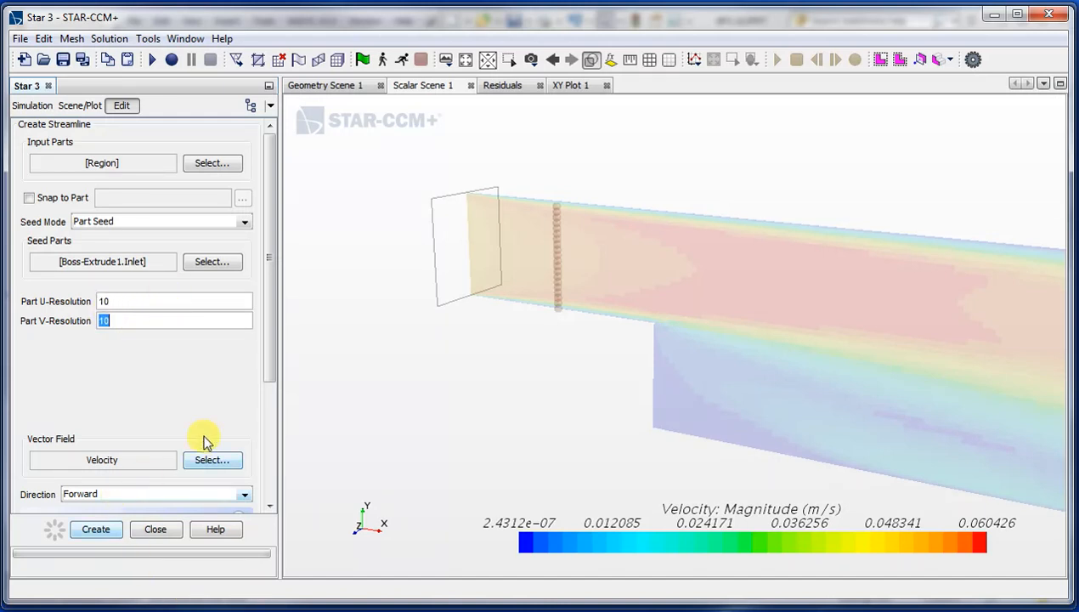
{"action": "scroll", "scroll_direction": "down", "scroll_amount": 3}
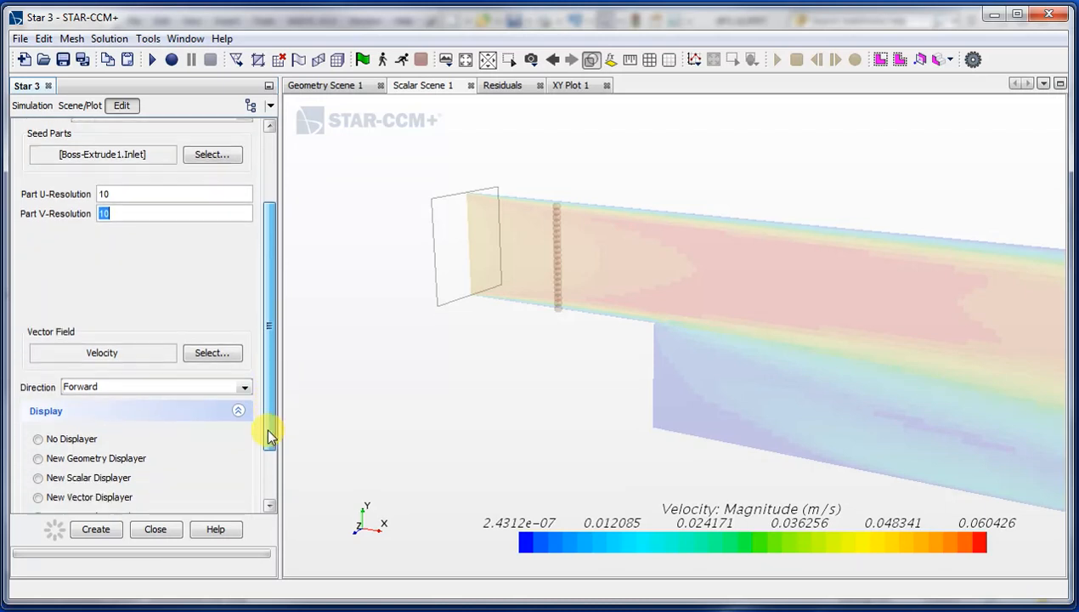
{"action": "scroll", "scroll_direction": "up", "scroll_amount": 3}
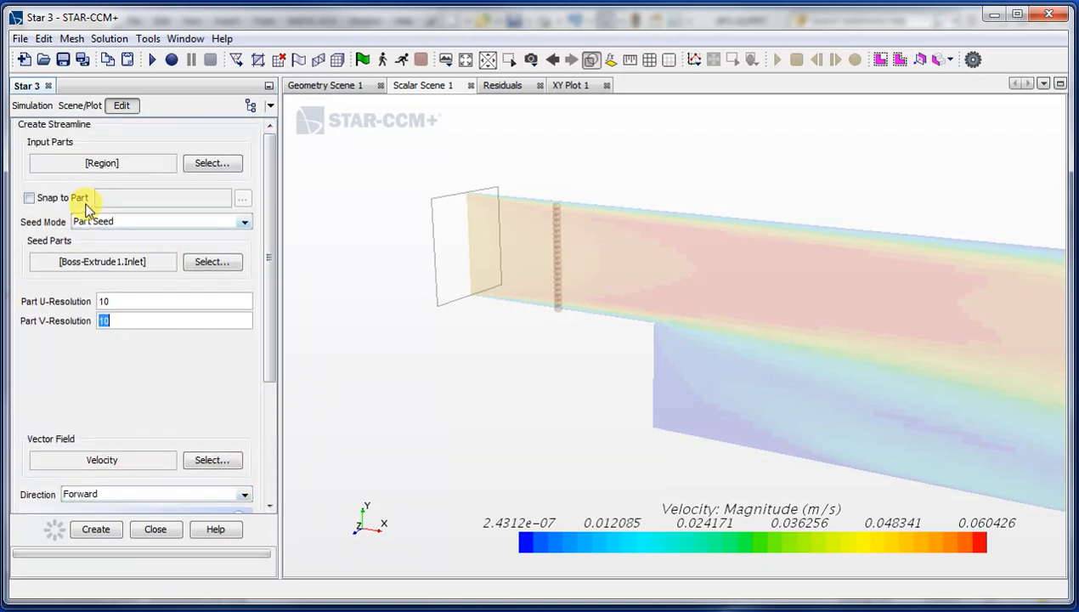
{"action": "mouse_move", "coordinate": [140, 163]}
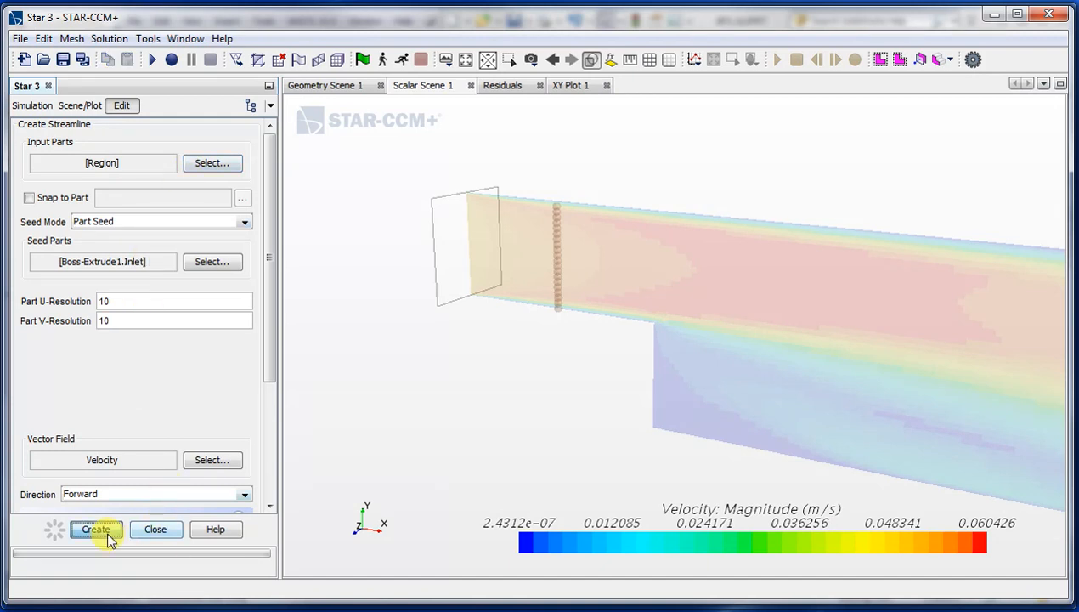
Create the streamline part and orbit the scene to view the streamlines from several angles
{"action": "left_click", "coordinate": [95, 528]}
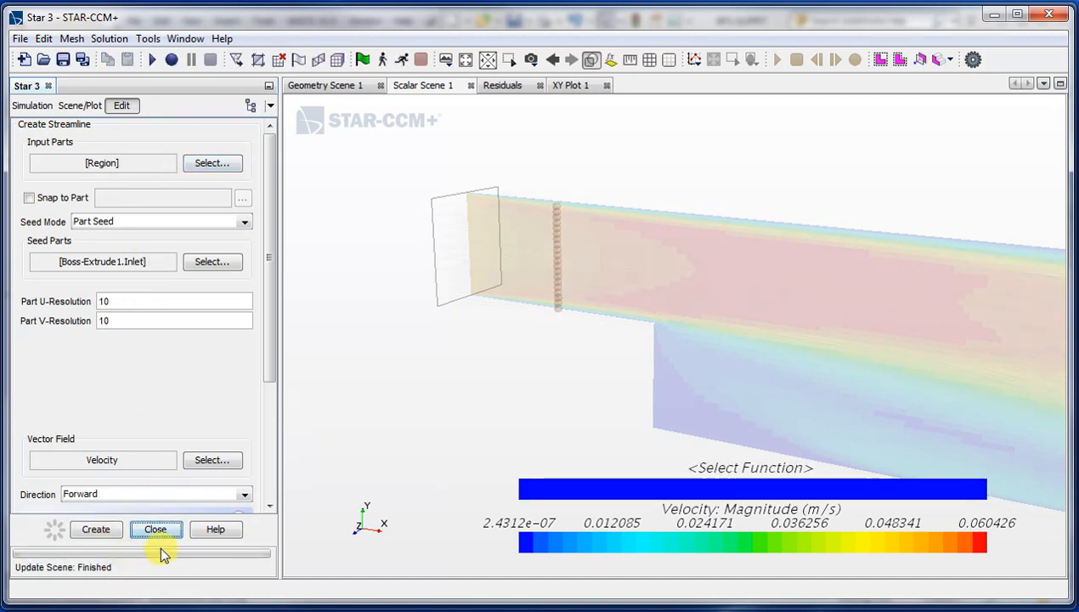
{"action": "left_click", "coordinate": [156, 528]}
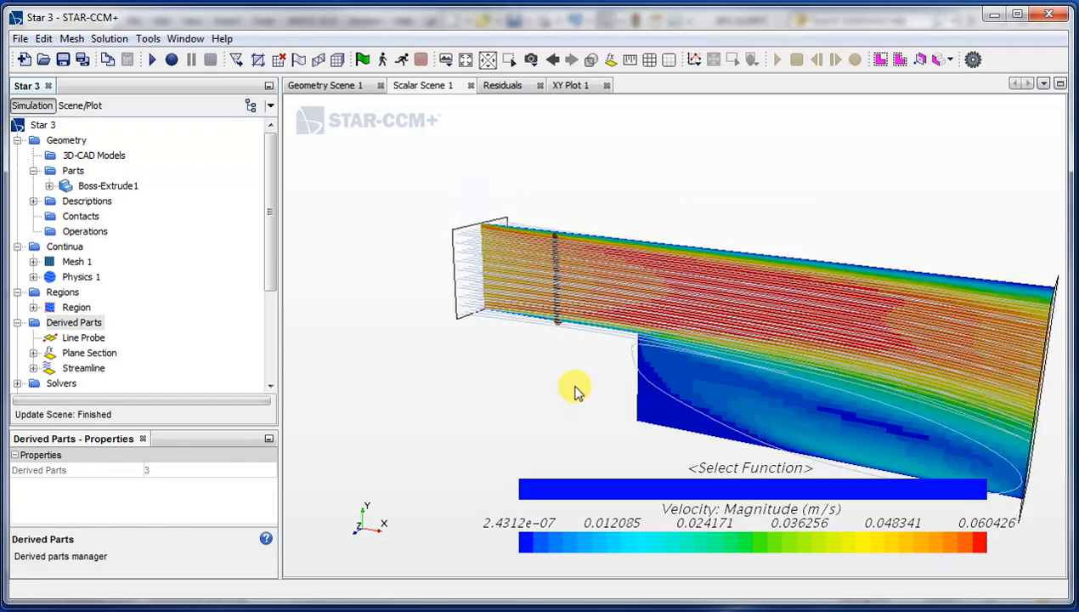
{"action": "left_click_drag", "start_coordinate": [574, 391], "coordinate": [535, 399]}
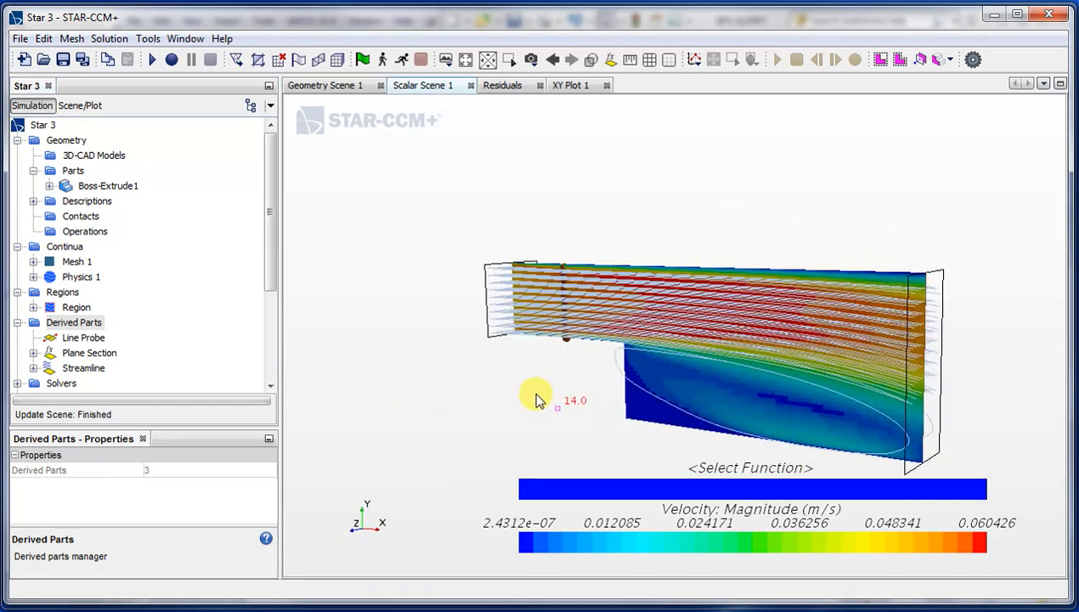
{"action": "left_click_drag", "start_coordinate": [544, 399], "coordinate": [560, 402]}
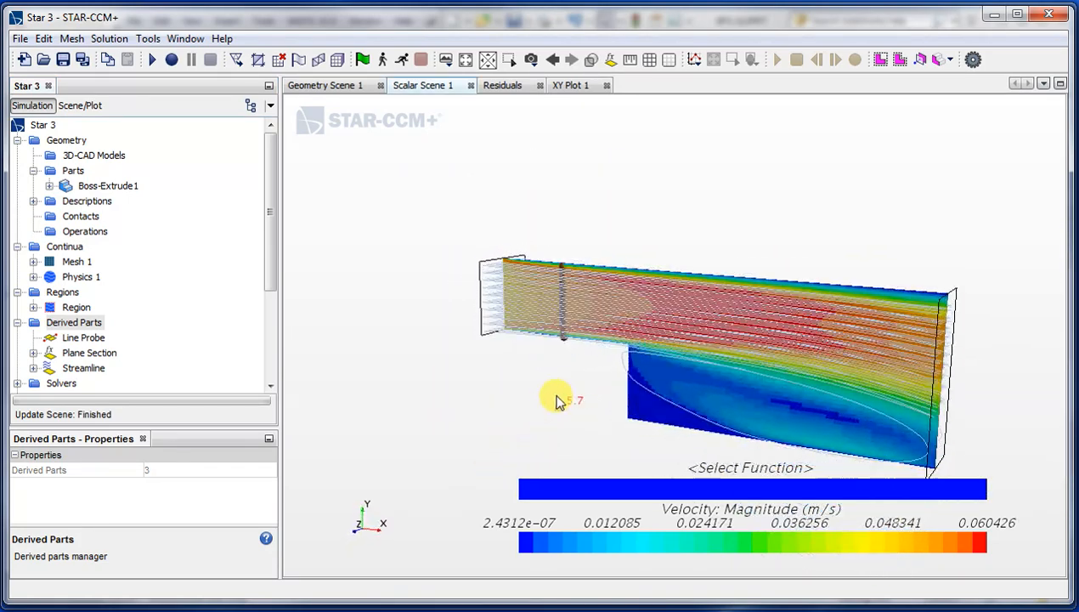
{"action": "left_click_drag", "start_coordinate": [561, 399], "coordinate": [612, 395]}
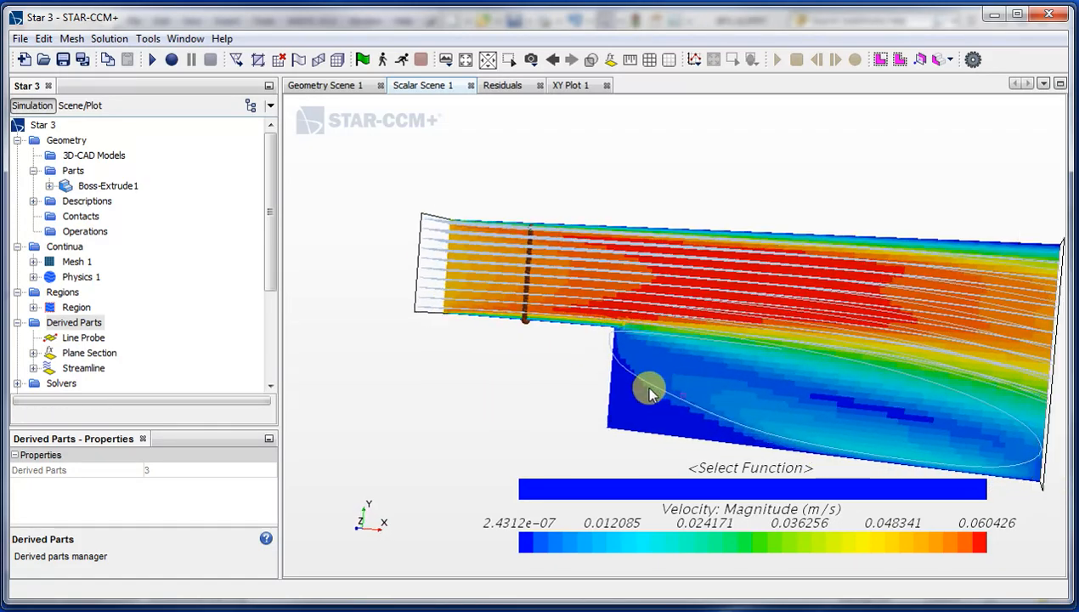
{"action": "left_click_drag", "start_coordinate": [650, 391], "coordinate": [557, 361]}
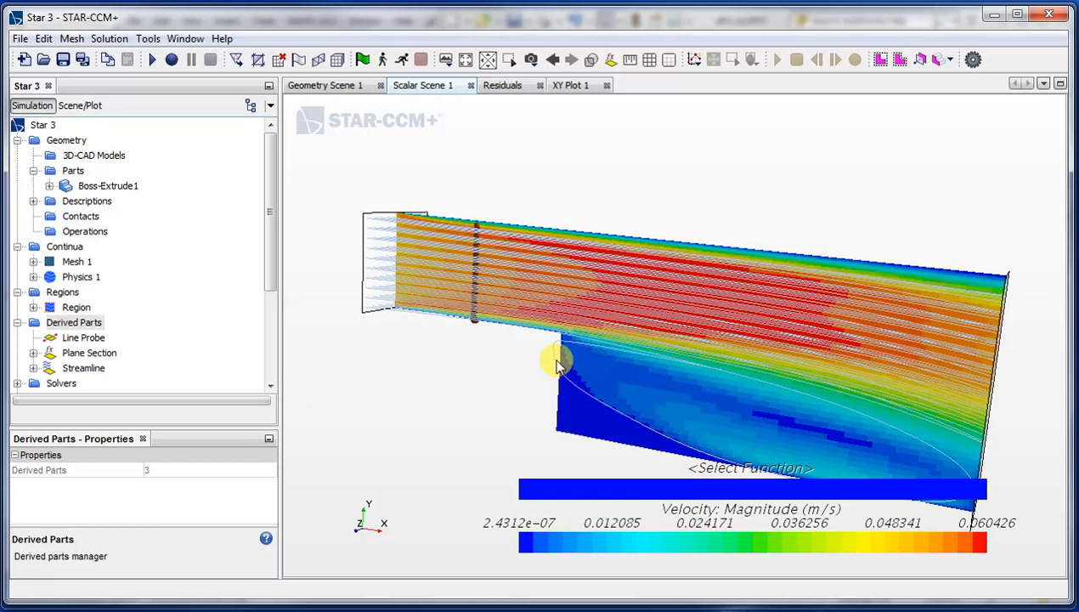
{"action": "mouse_move", "coordinate": [714, 491]}
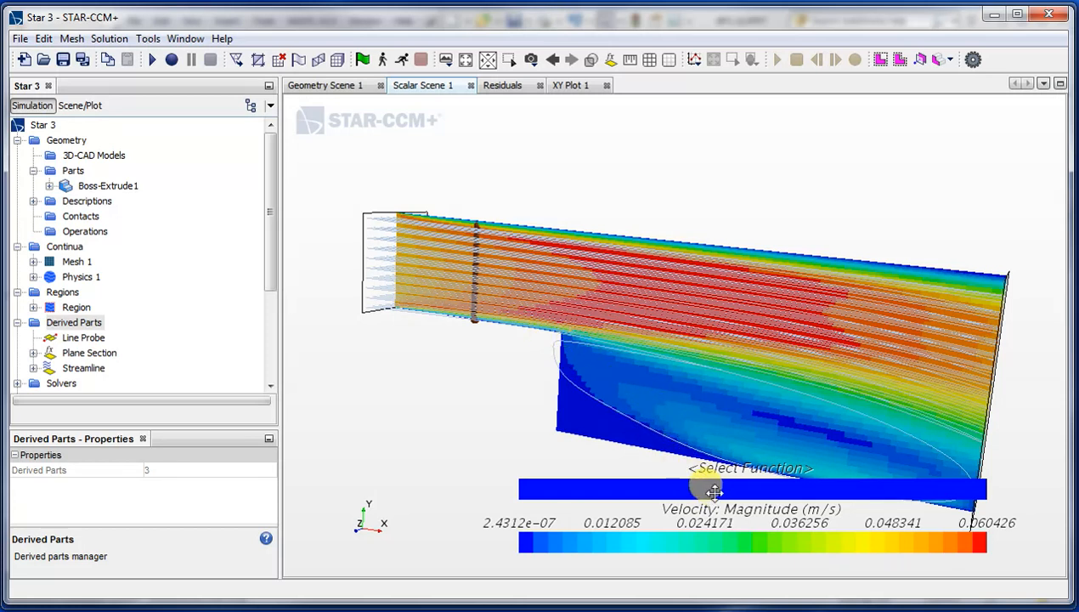
{"action": "mouse_move", "coordinate": [675, 491]}
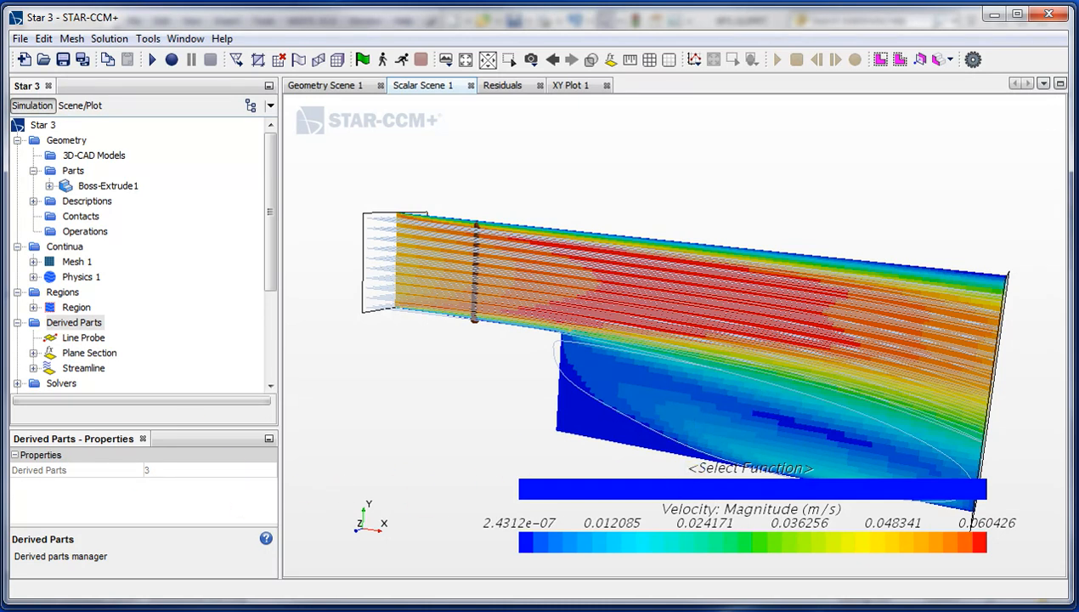
{"action": "mouse_move", "coordinate": [241, 451]}
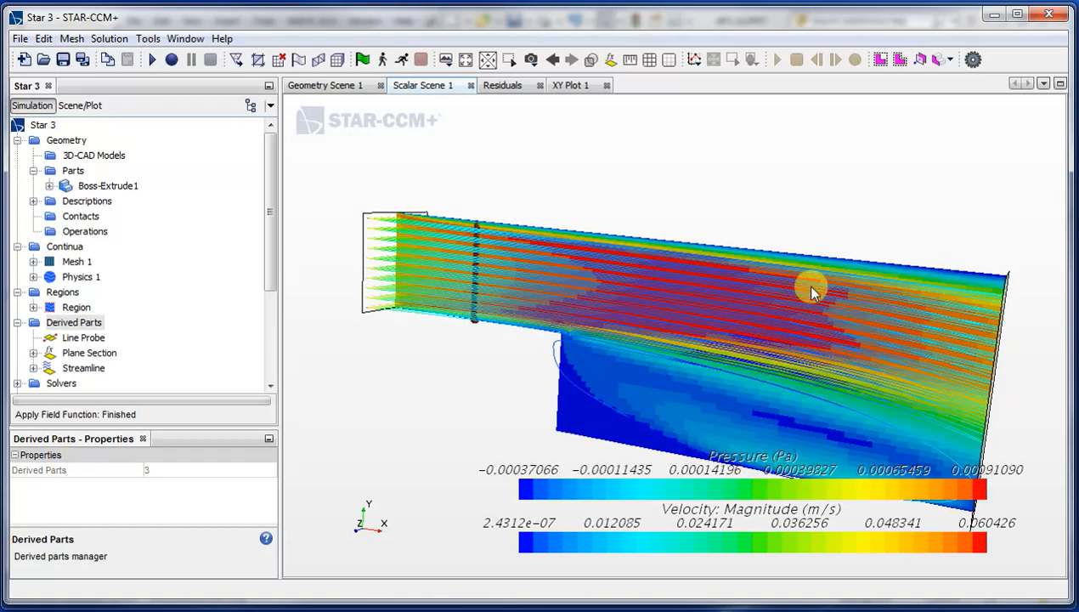
Orbit and zoom toward the inlet to inspect the pressure-coloured streamlines
{"action": "left_click_drag", "start_coordinate": [807, 289], "coordinate": [616, 187]}
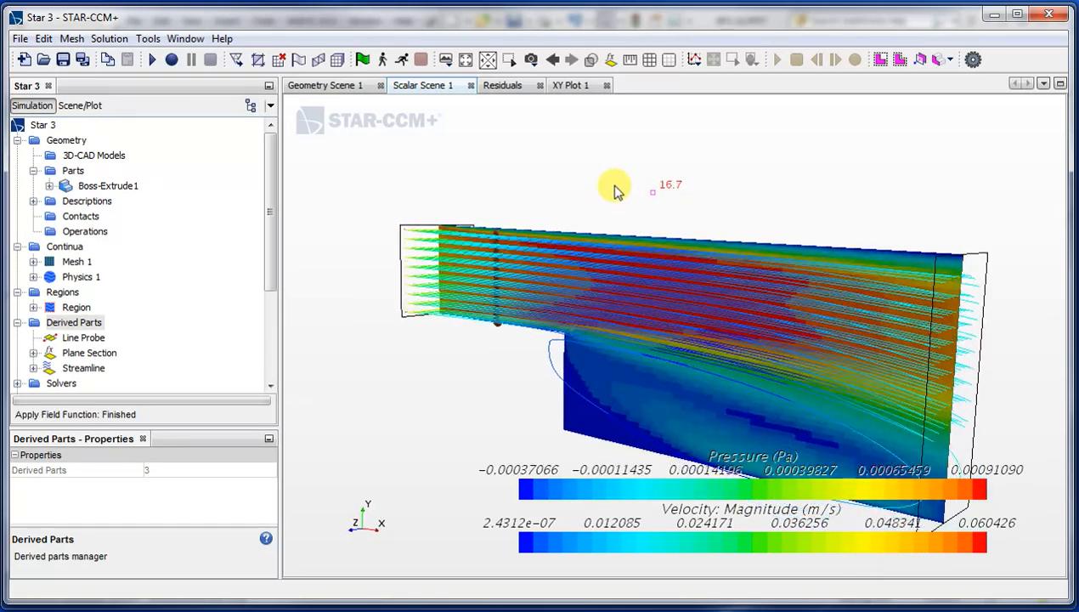
{"action": "left_click_drag", "start_coordinate": [616, 187], "coordinate": [671, 191]}
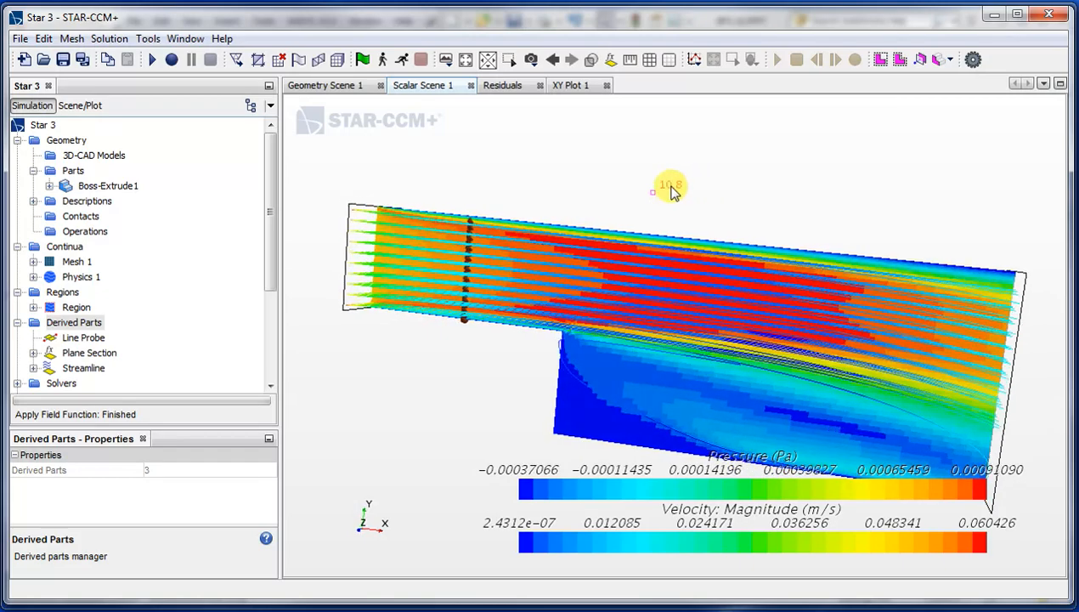
{"action": "left_click_drag", "start_coordinate": [671, 191], "coordinate": [561, 238]}
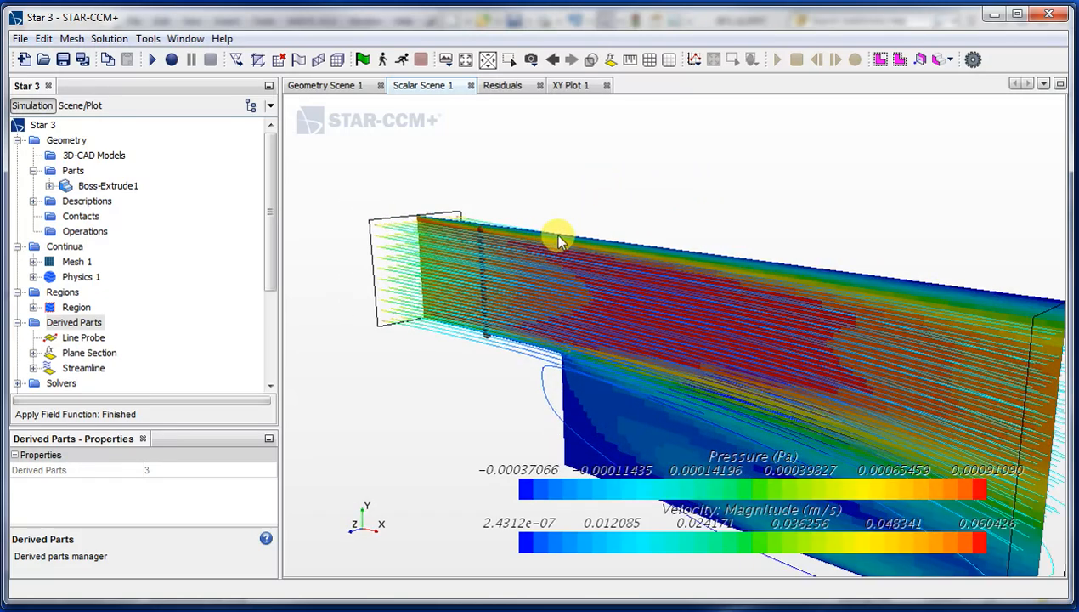
{"action": "left_click", "coordinate": [84, 368]}
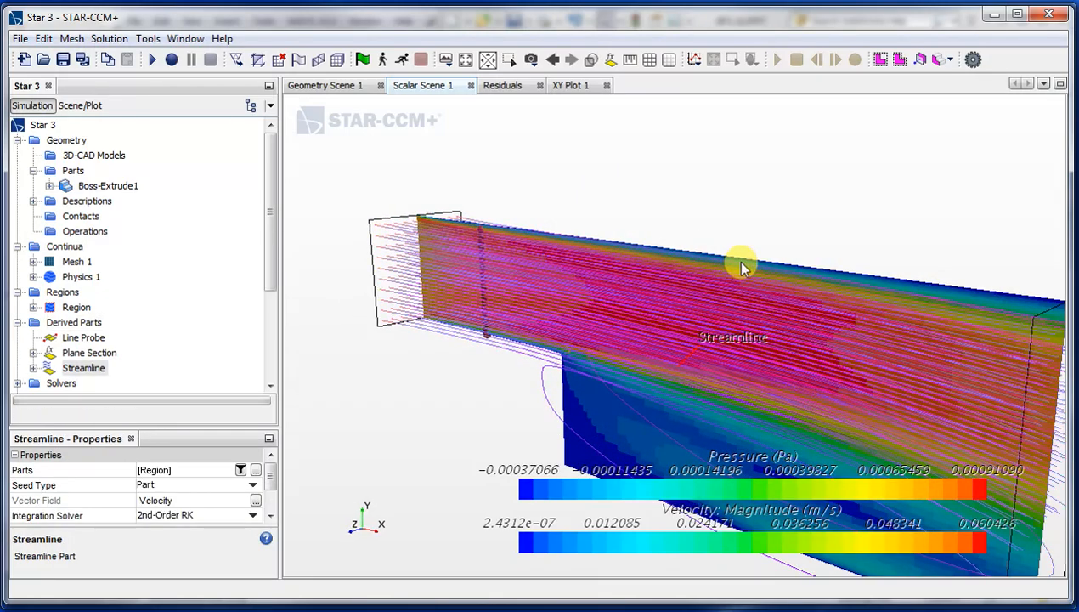
{"action": "left_click", "coordinate": [89, 353]}
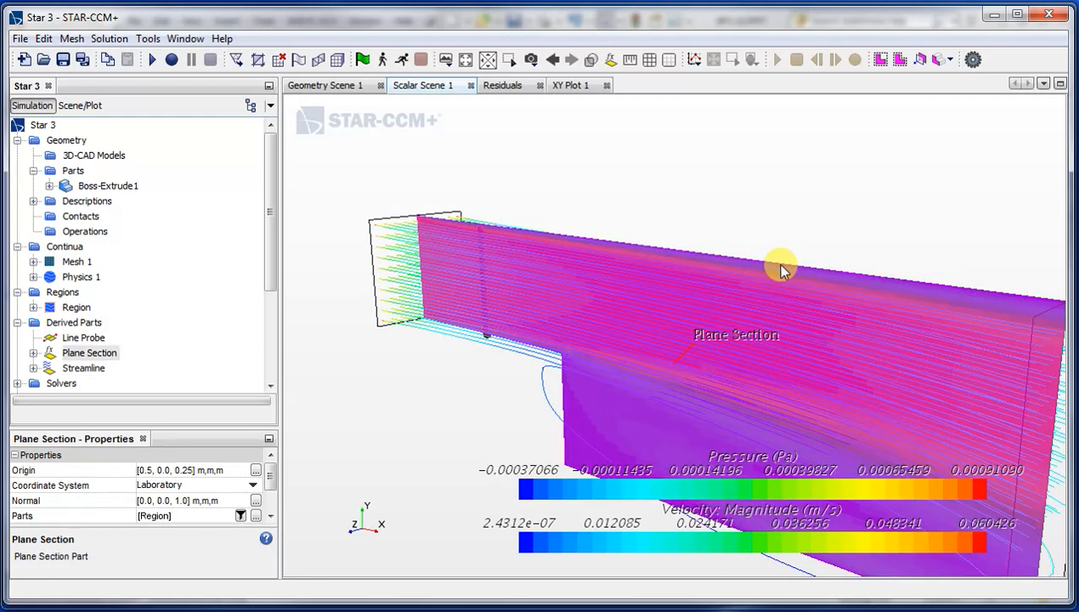
{"action": "right_click", "coordinate": [780, 266]}
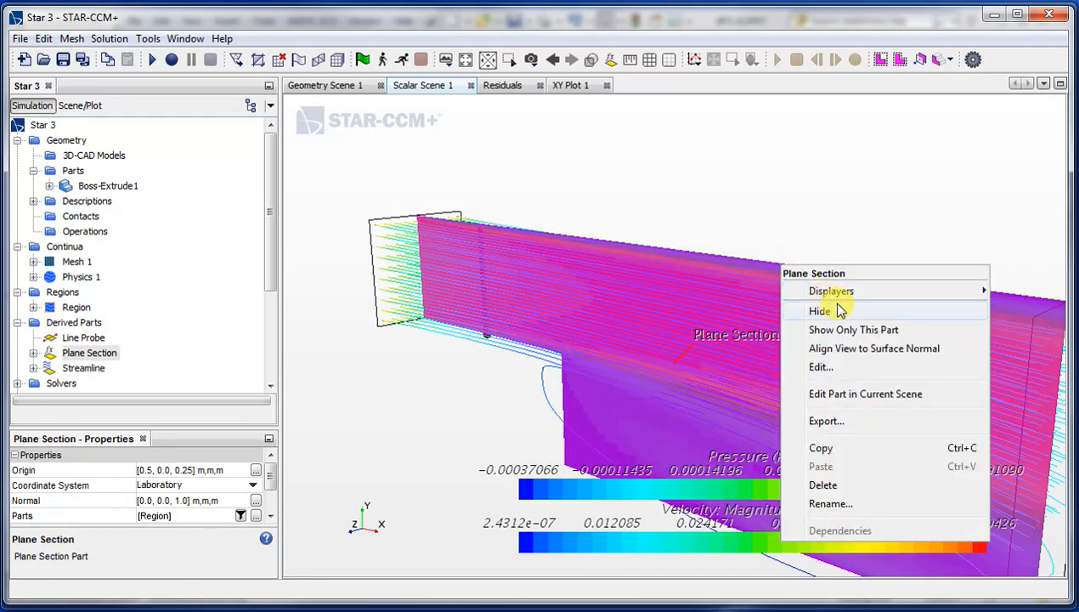
{"action": "left_click", "coordinate": [818, 310]}
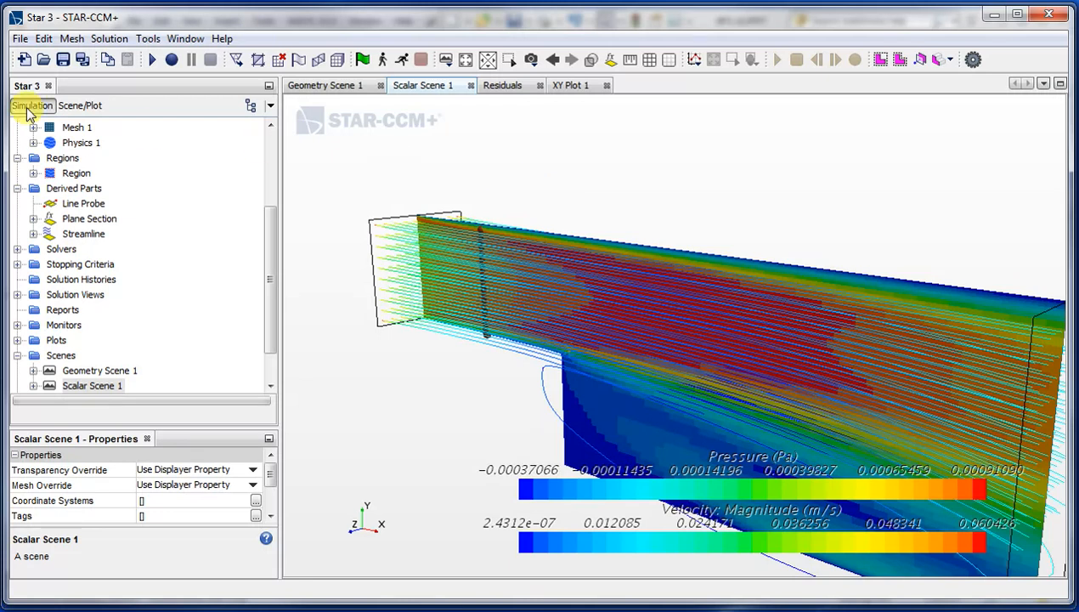
Toggle off the Scalar 1 displayer's visibility and orbit to see the streamlines alone
{"action": "left_click", "coordinate": [80, 105]}
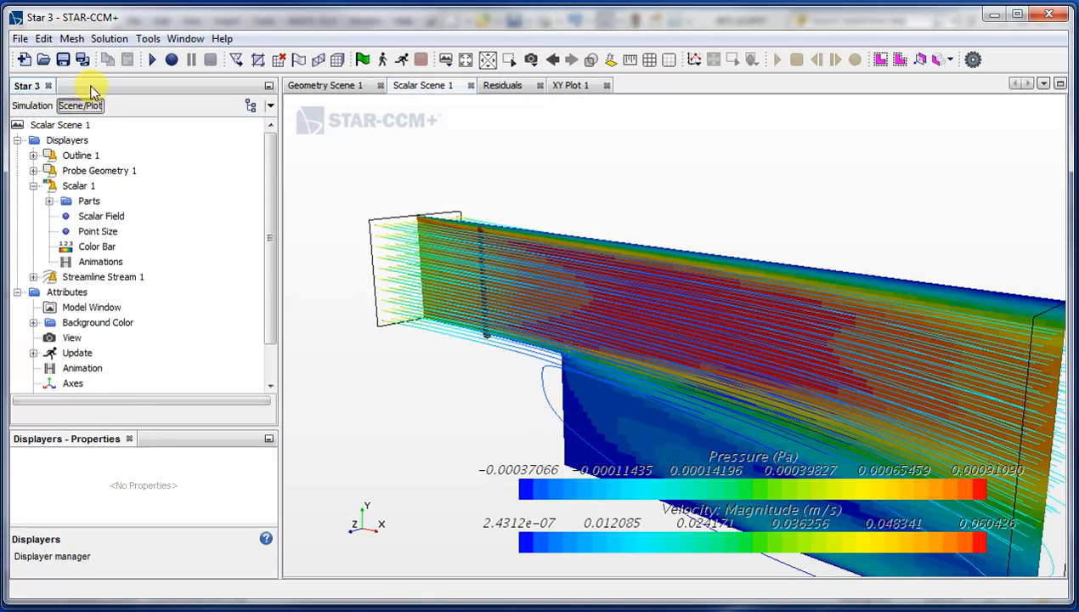
{"action": "left_click", "coordinate": [99, 170]}
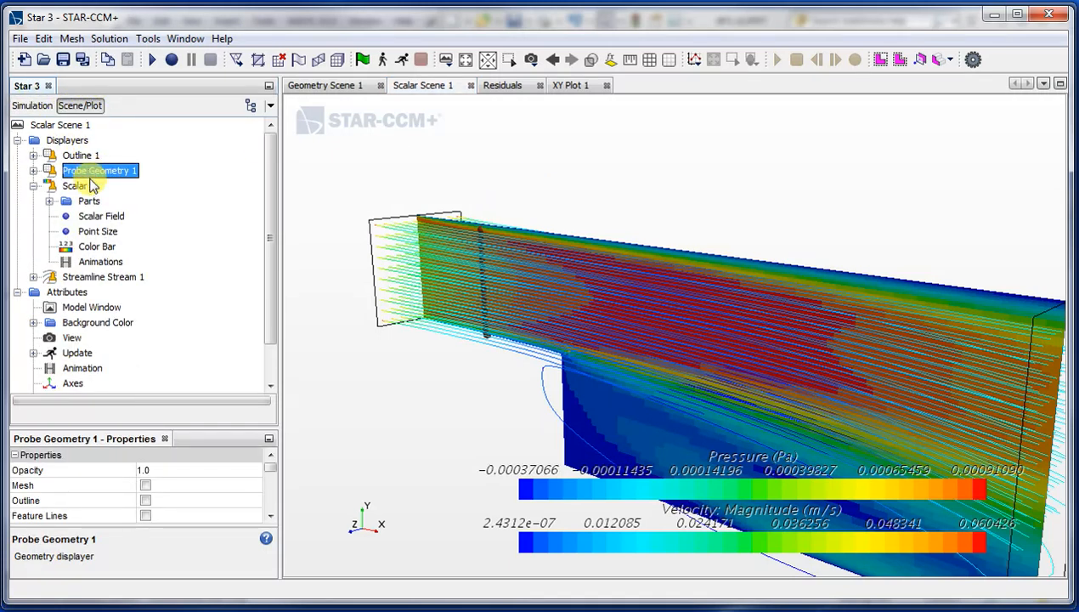
{"action": "left_click", "coordinate": [77, 186]}
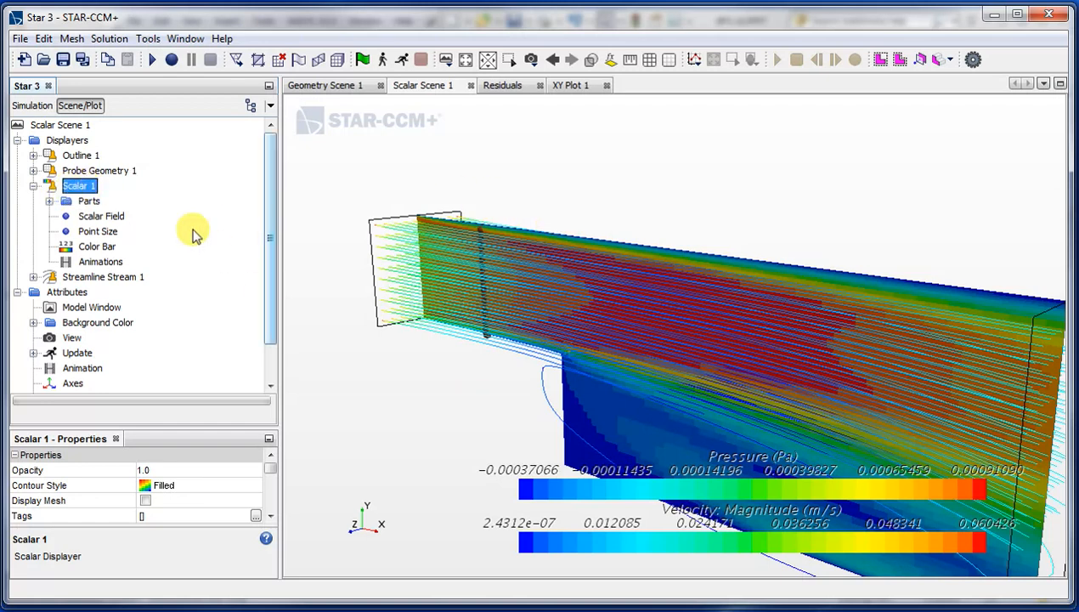
{"action": "right_click", "coordinate": [79, 186]}
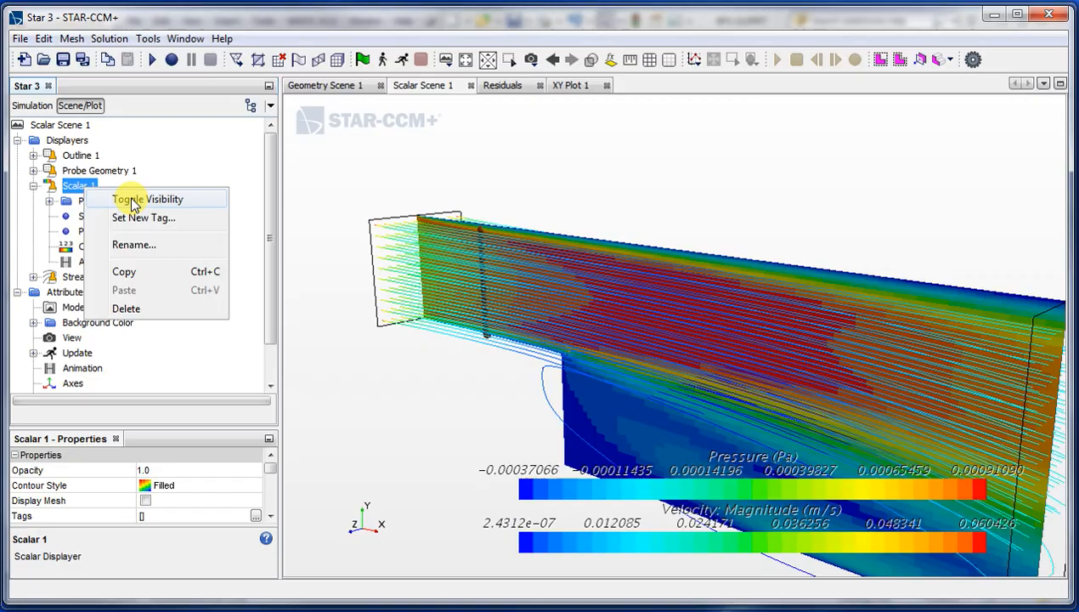
{"action": "left_click", "coordinate": [147, 199]}
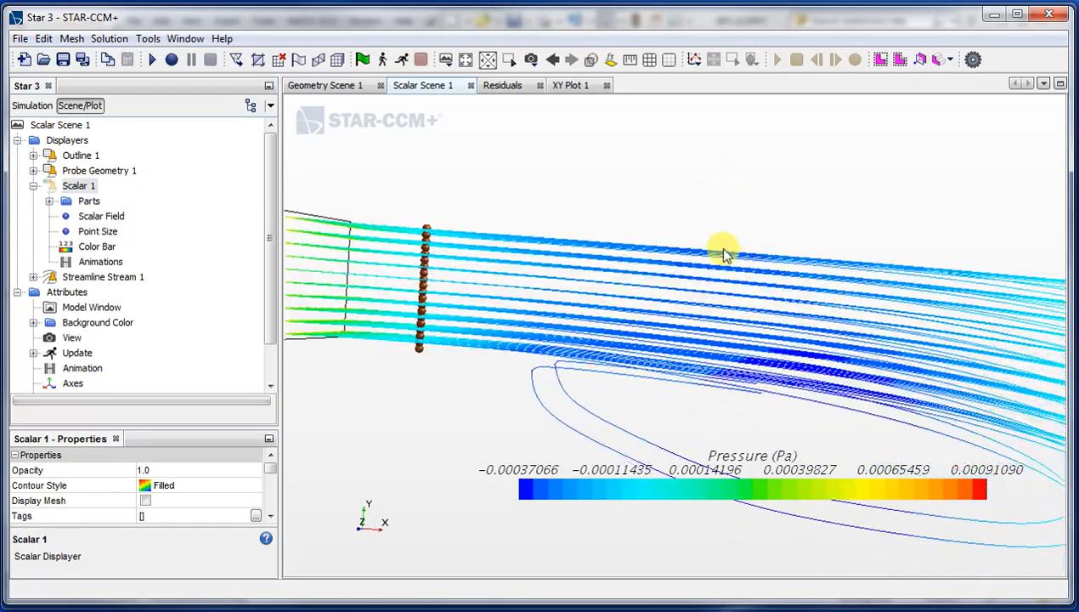
{"action": "left_click_drag", "start_coordinate": [722, 255], "coordinate": [628, 225]}
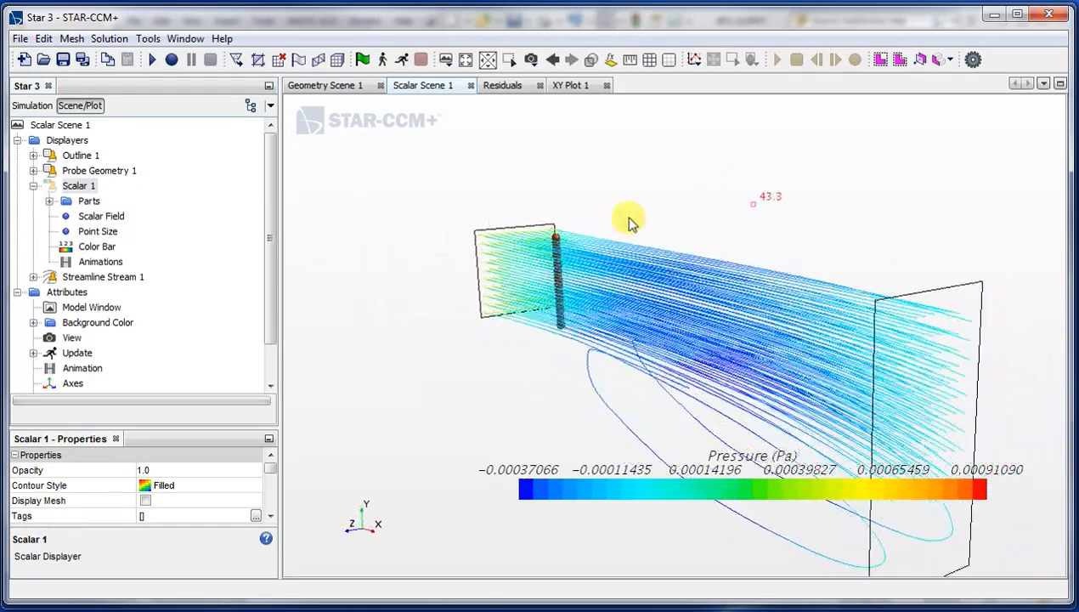